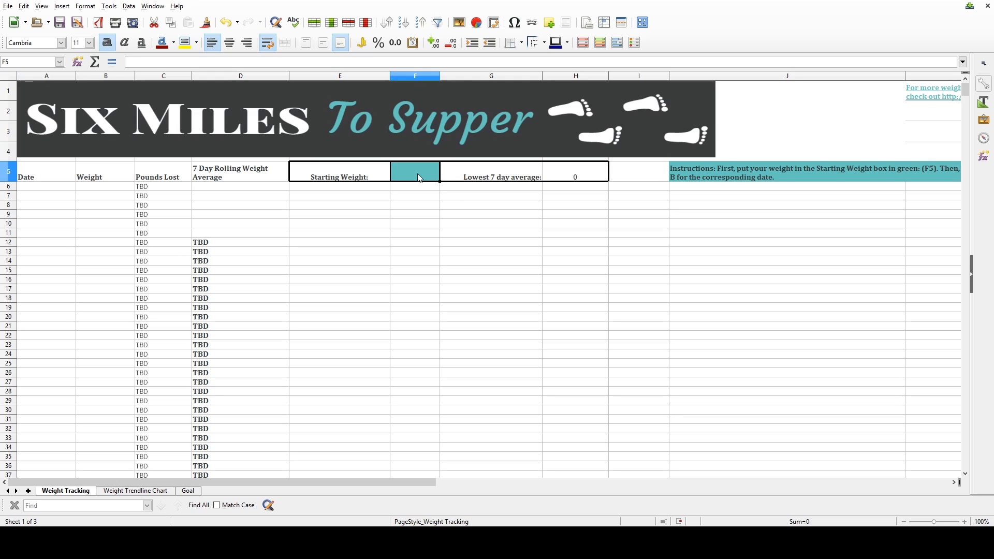
Enter 255 as the starting weight in F5
text(255)
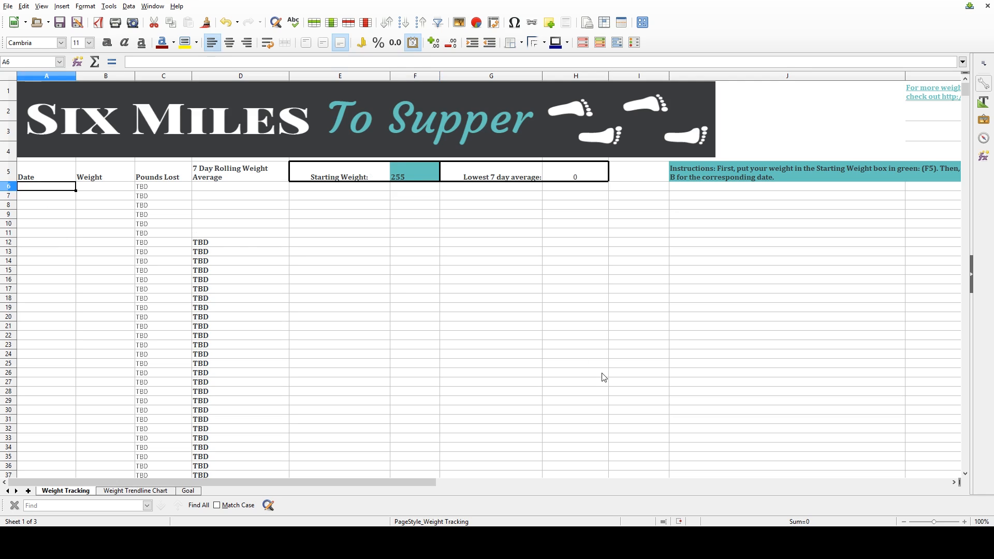
Fill the Date column daily from 8/24/2018 and begin logging that day's 255 weight
text(8/24/)
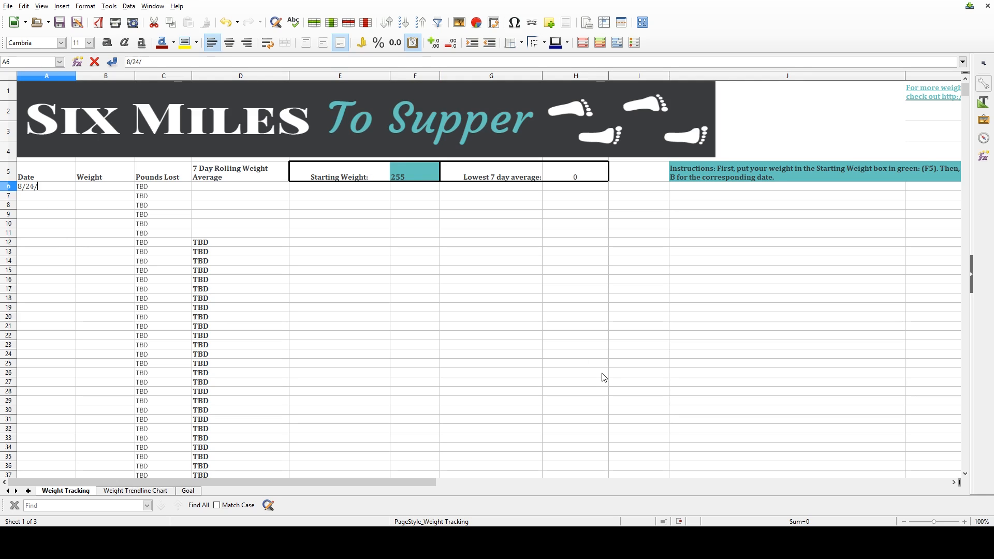
key(Return)
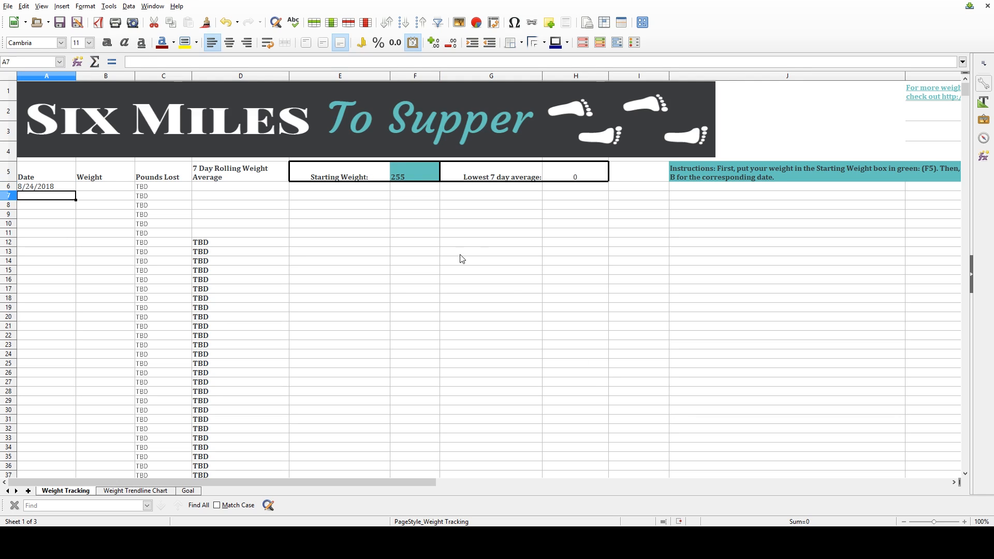
click(45, 186)
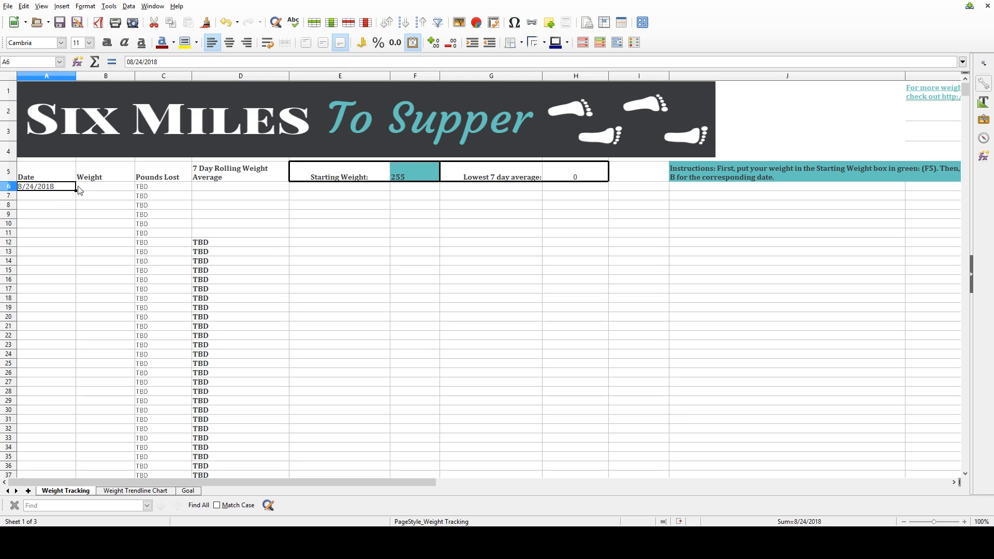
scroll(down, 3)
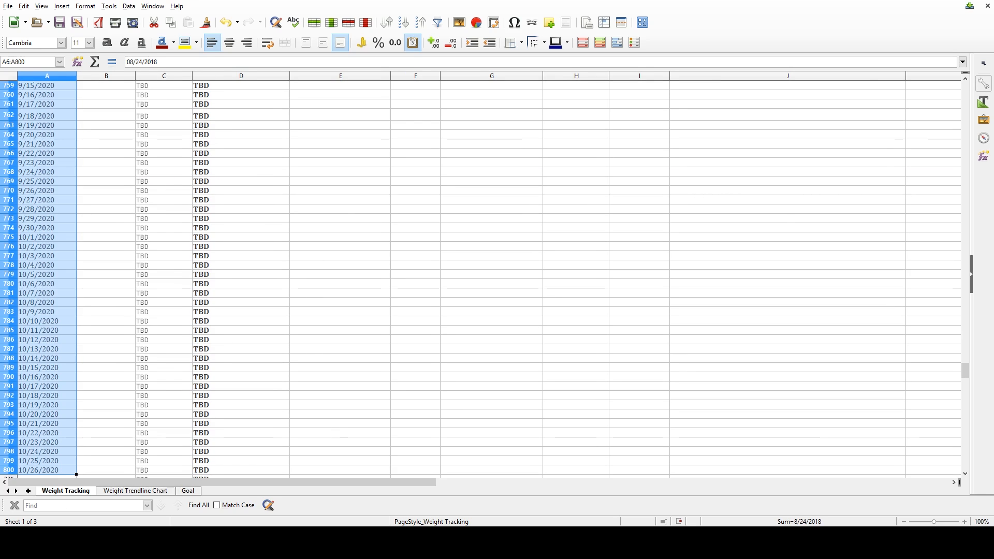
scroll(up, 3)
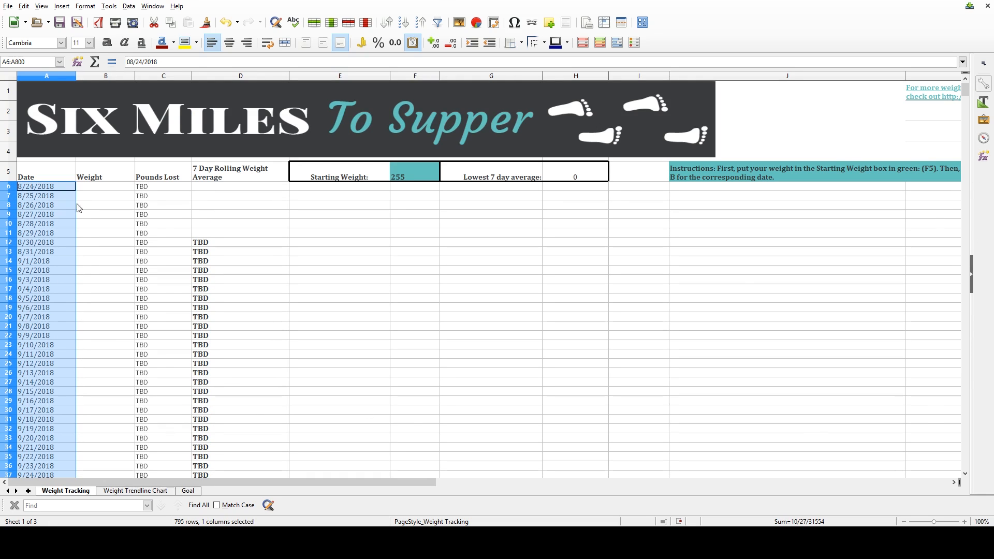
click(105, 186)
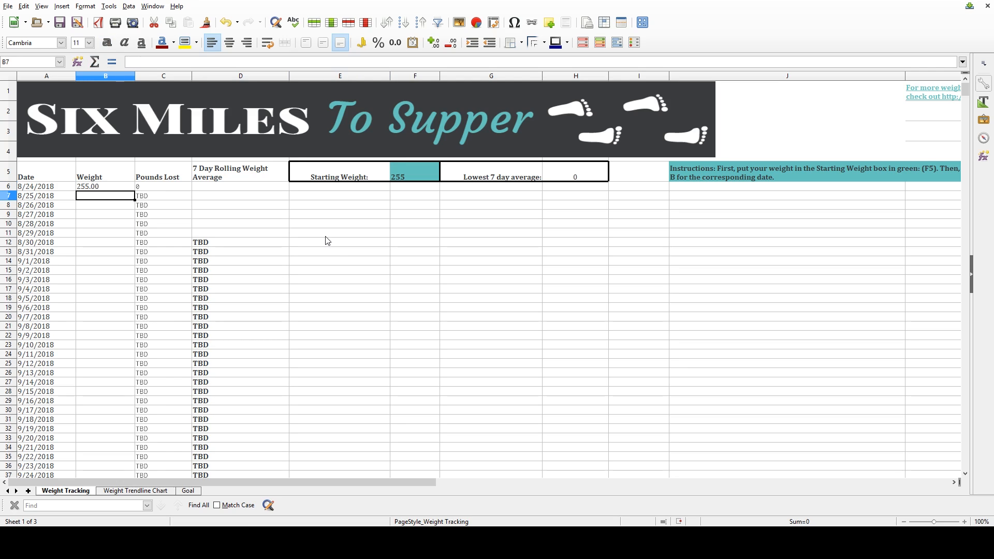
Log weights 254, 256, 251, 258, 254, 256 in B7:B12 for 8/25–8/30/2018
text(25)
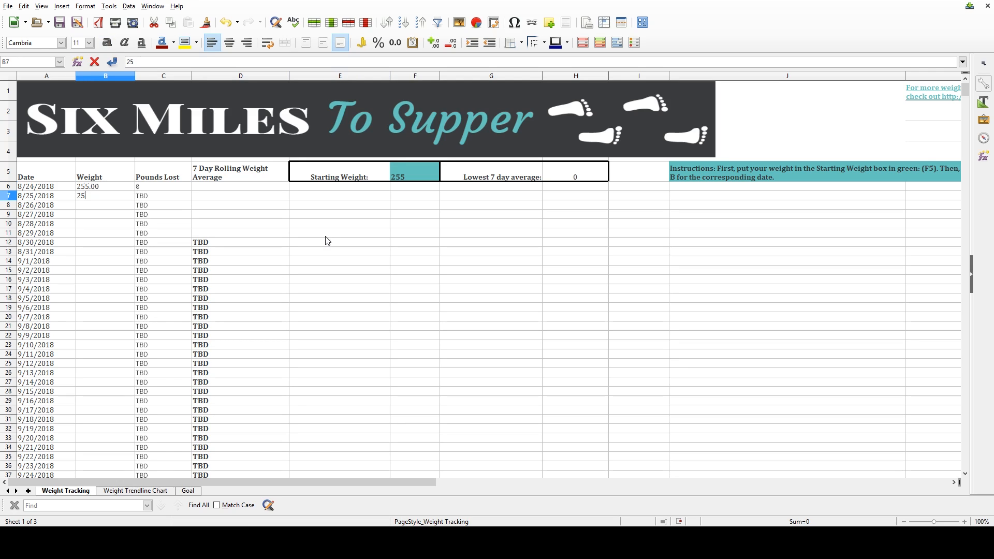
key(Return)
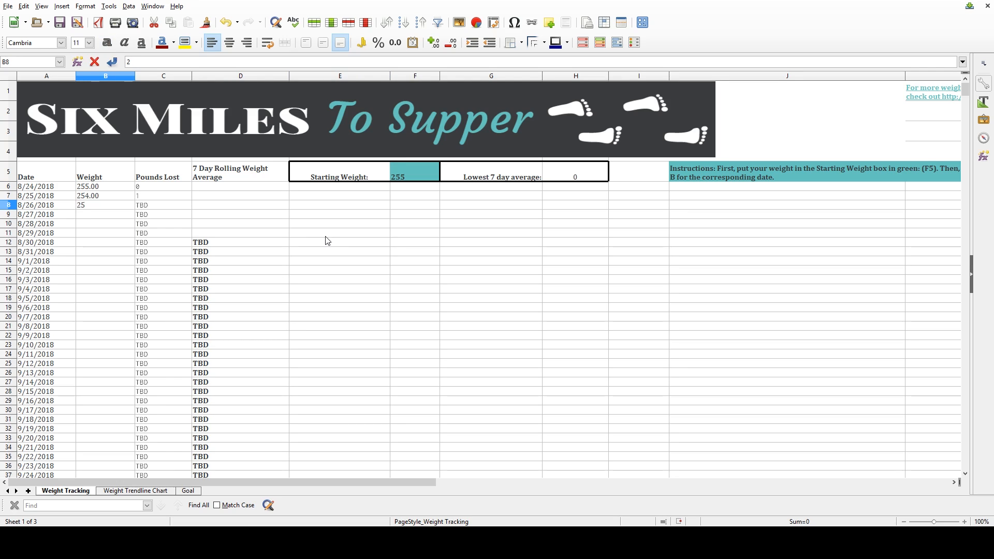
key(Return)
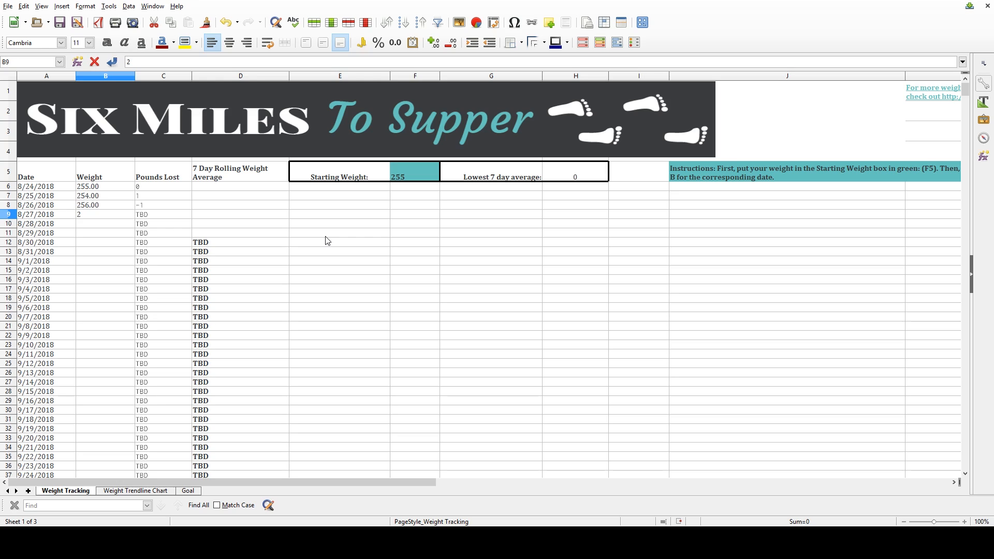
key(Return)
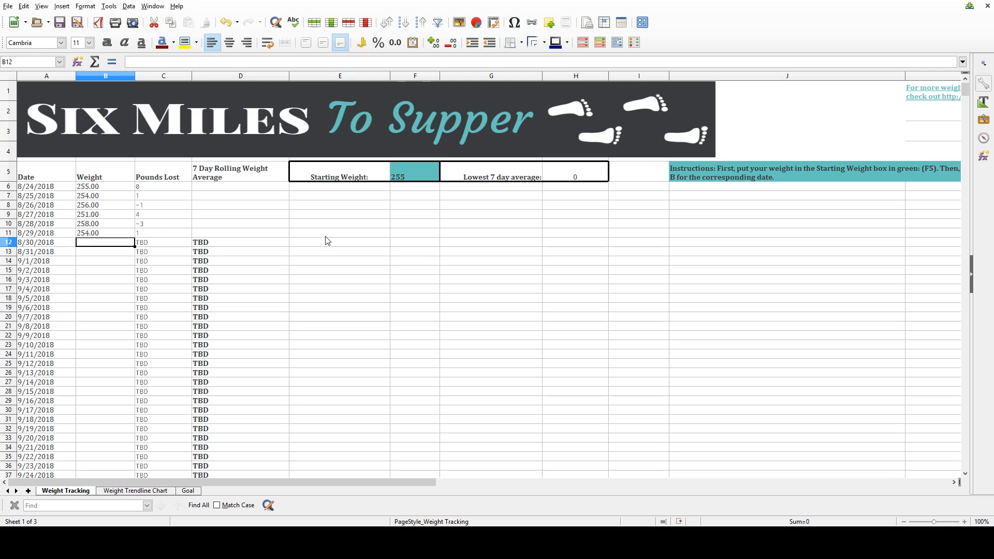
text(256)
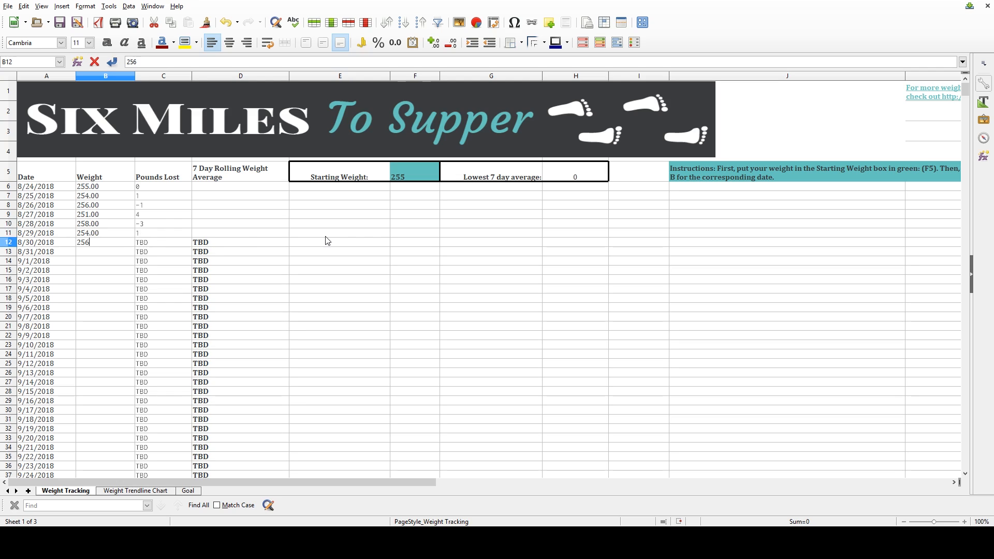
key(Return)
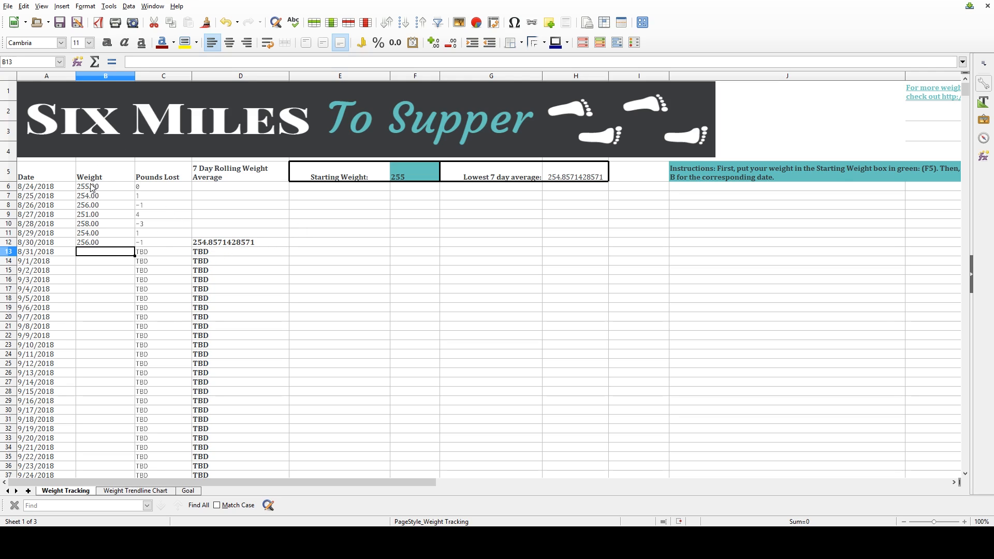
mouse_move(96, 193)
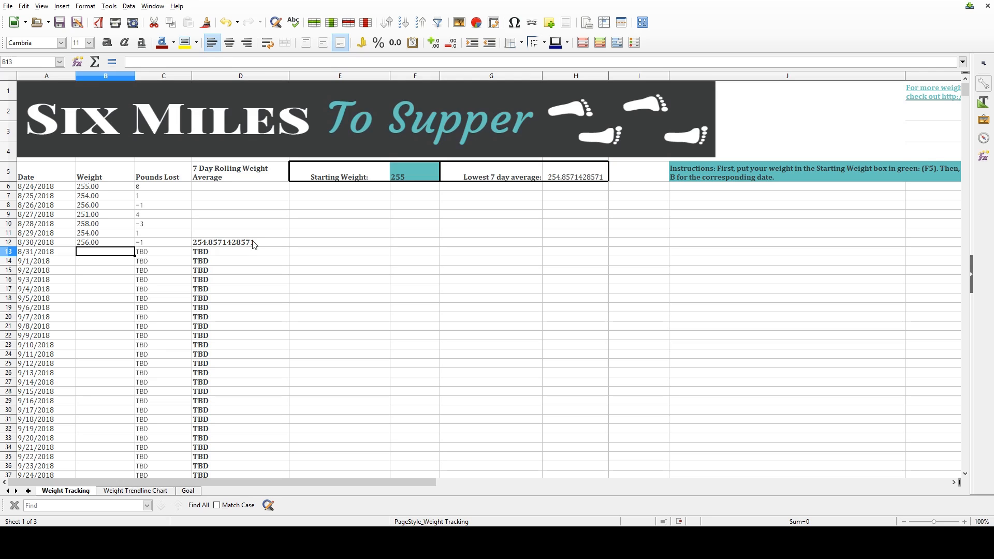
mouse_move(422, 205)
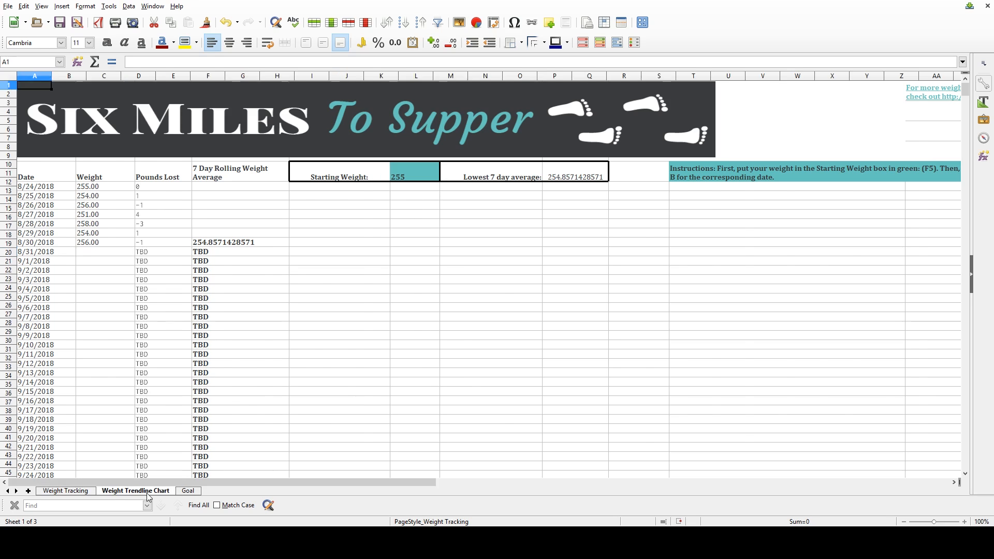
View the Weight Trendline Chart sheet, then switch to the Goal sheet
click(135, 490)
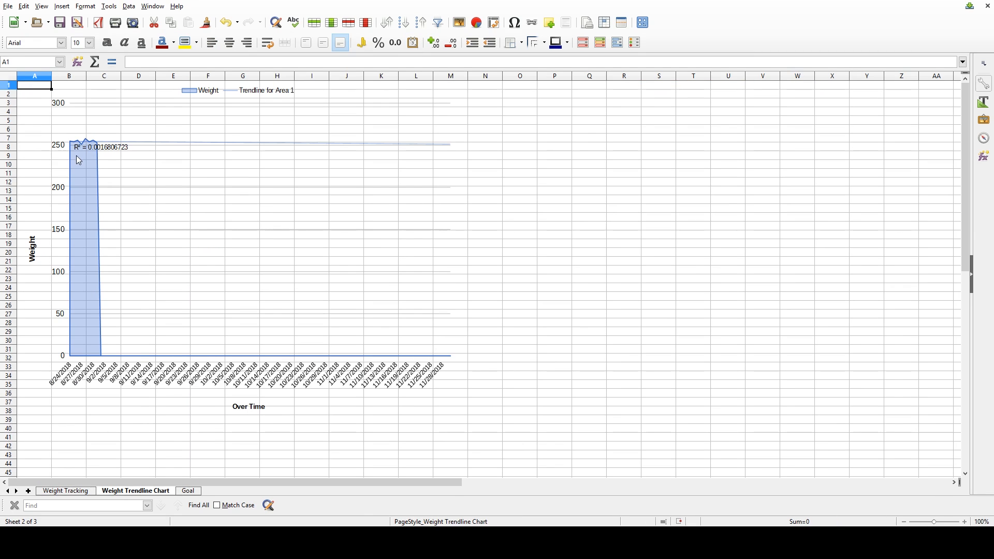
mouse_move(90, 162)
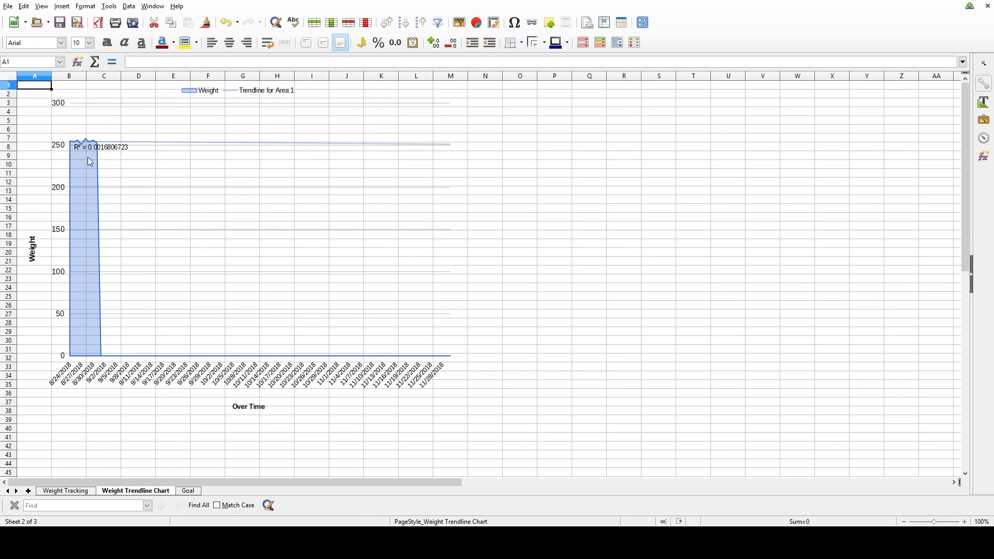
mouse_move(472, 214)
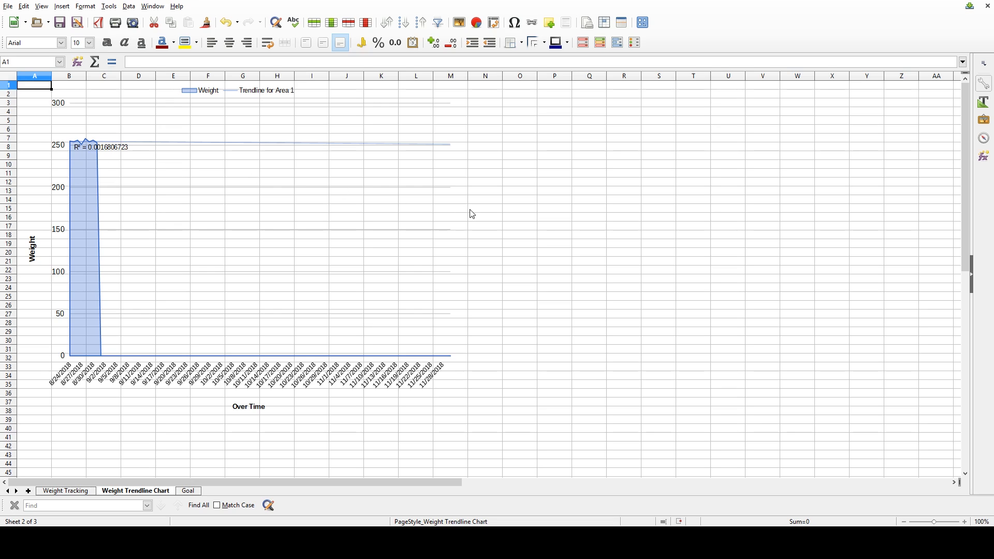
mouse_move(272, 431)
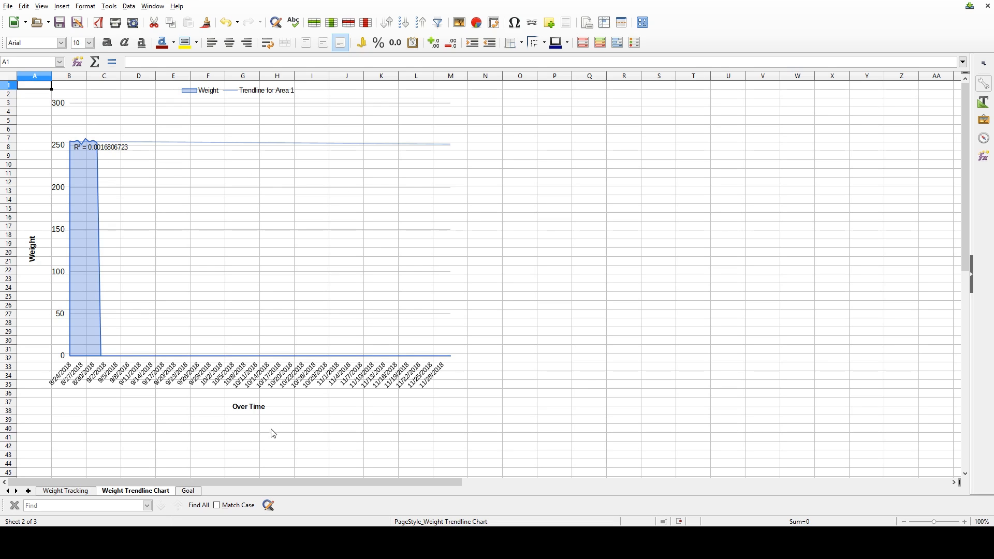
click(188, 490)
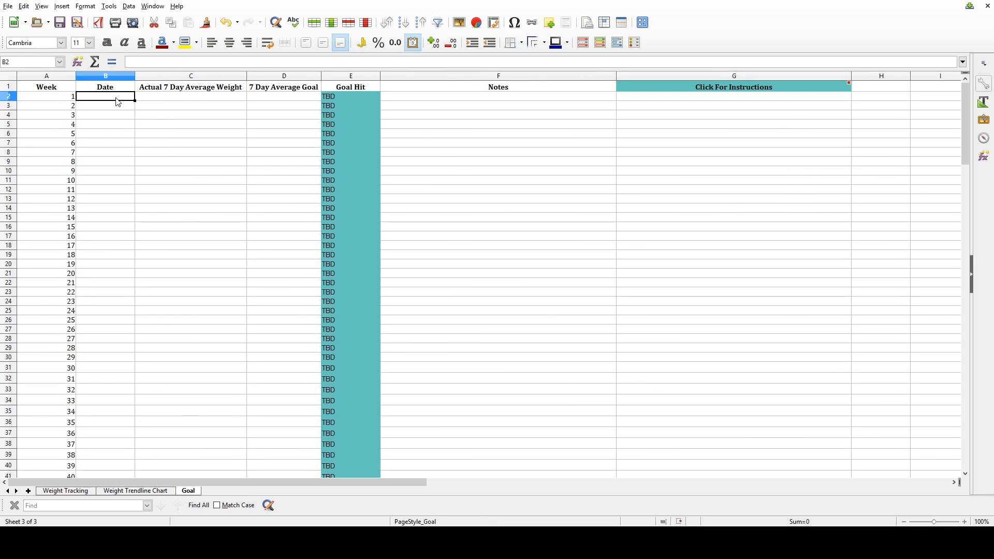
Enter weekly dates from 8/31/2018 in B2:B5 and goals 254–251 in D2:D5
text(8/31)
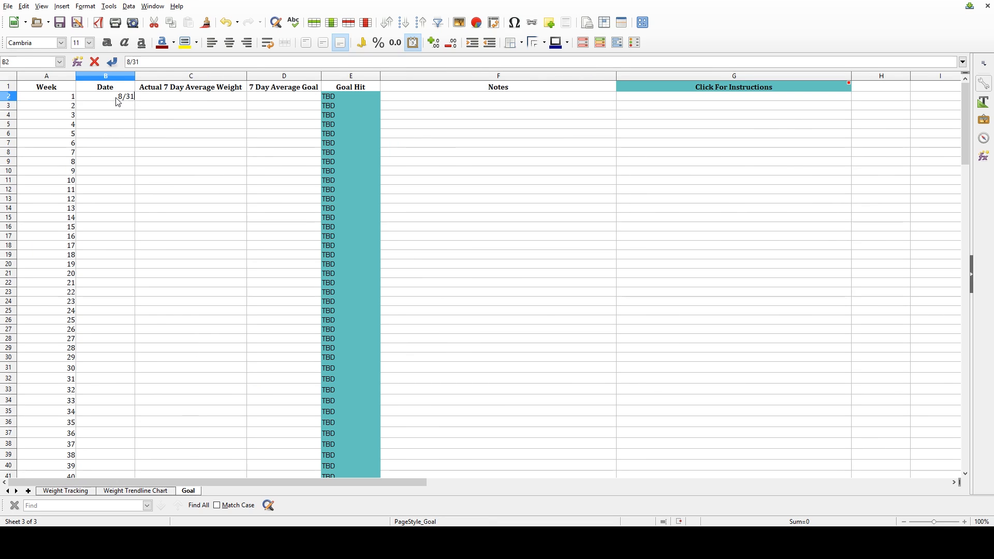
key(Return)
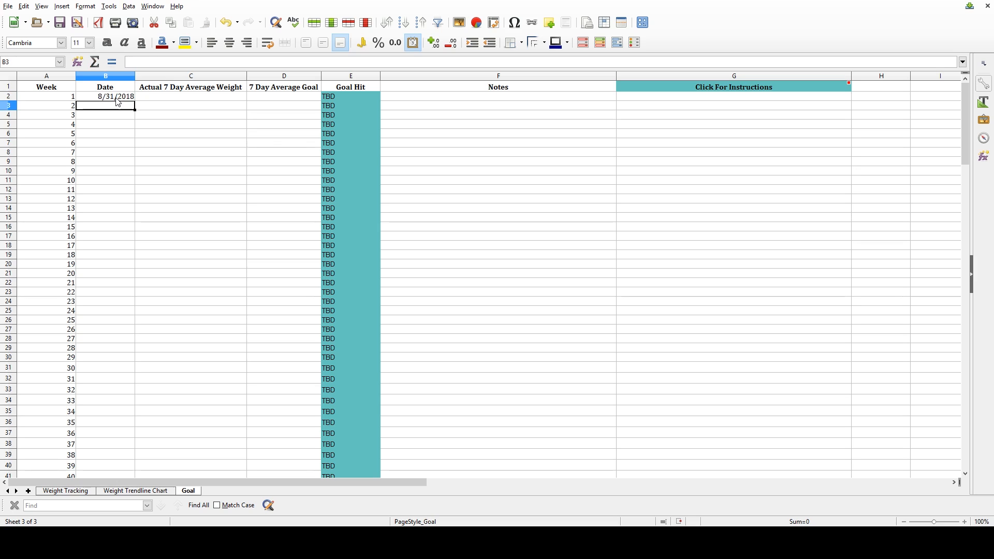
text(9/6/2018)
click(284, 124)
text(251)
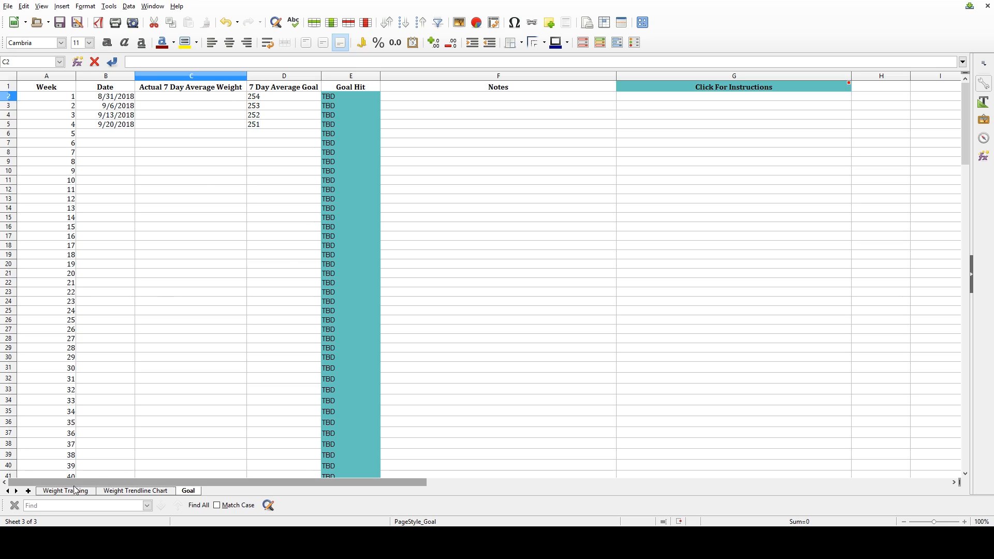
Record week 1–2 actual averages 254.57 and 252 with notes such as 'Too many'
click(64, 490)
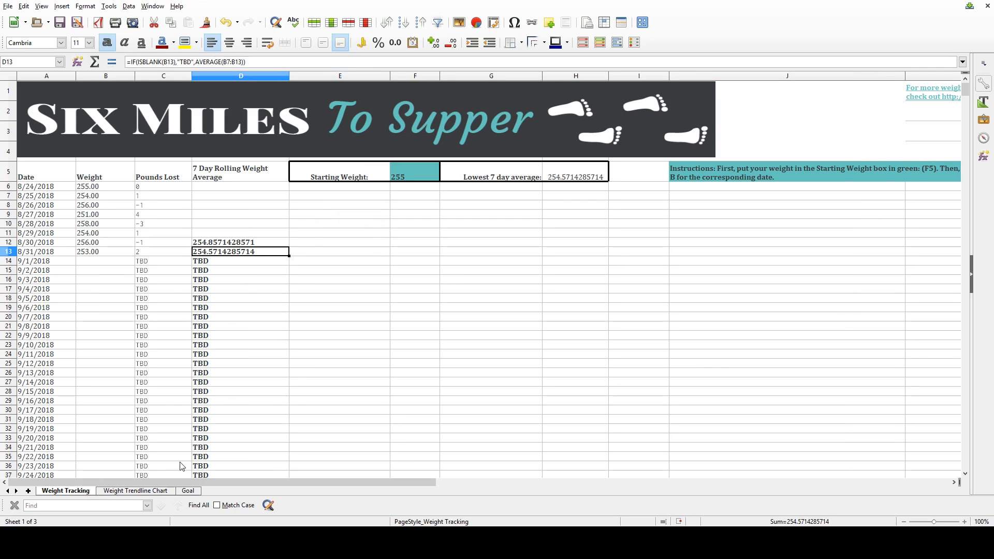
click(188, 490)
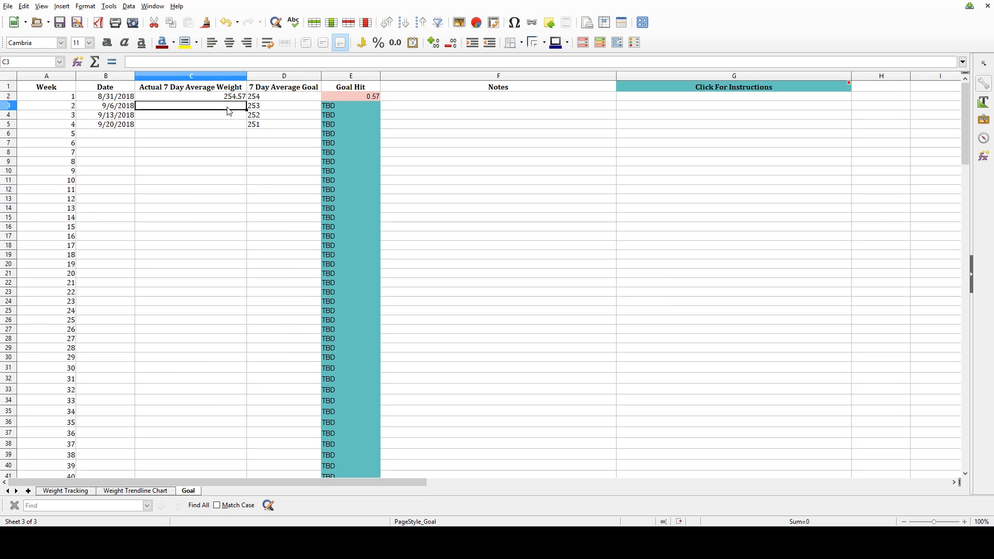
click(498, 96)
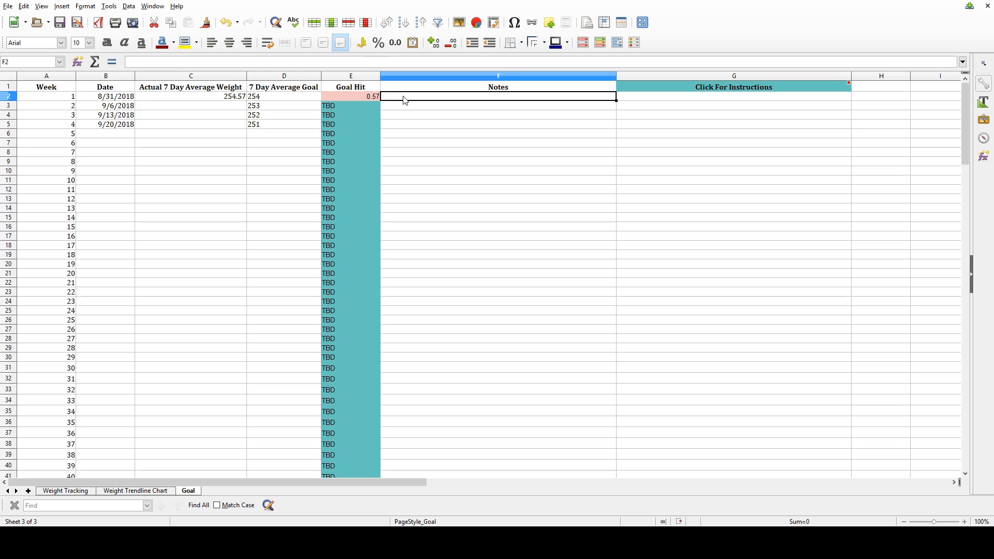
text(Too many)
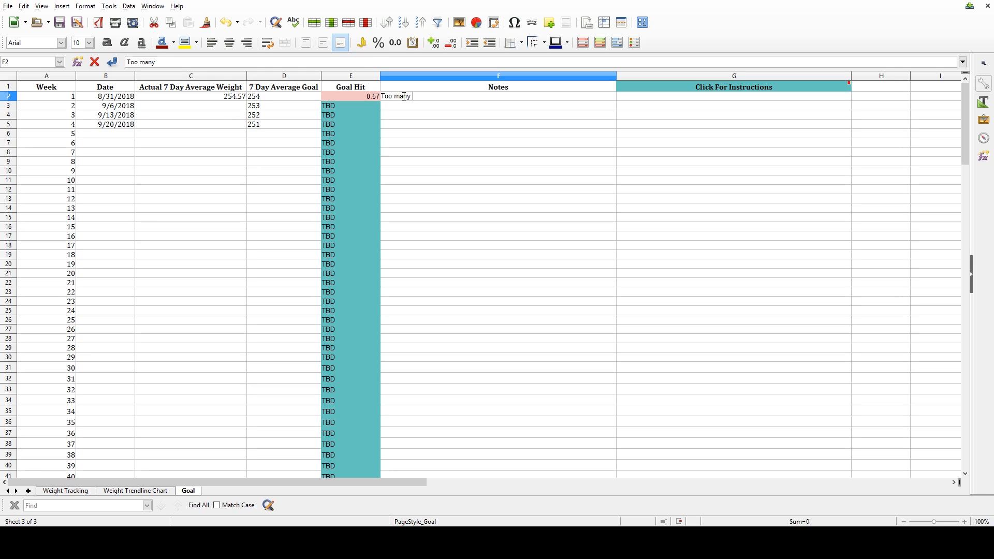
key(Return)
text(25)
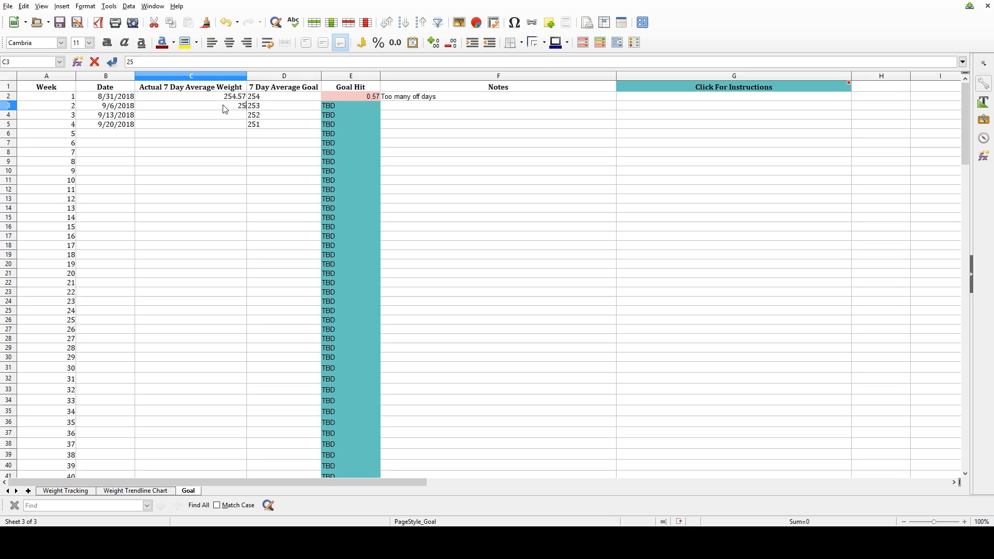
key(Return)
text(Being very consistent)
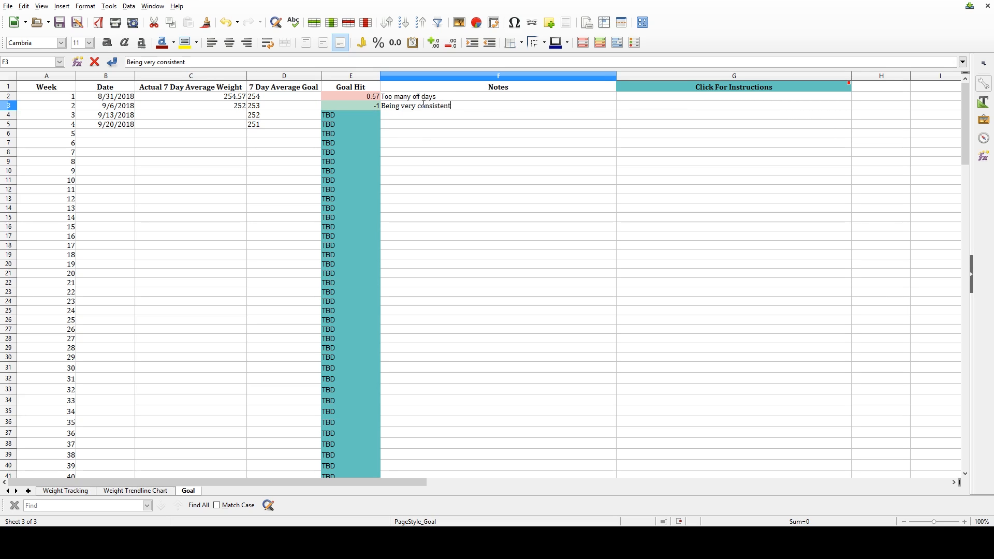
key(Return)
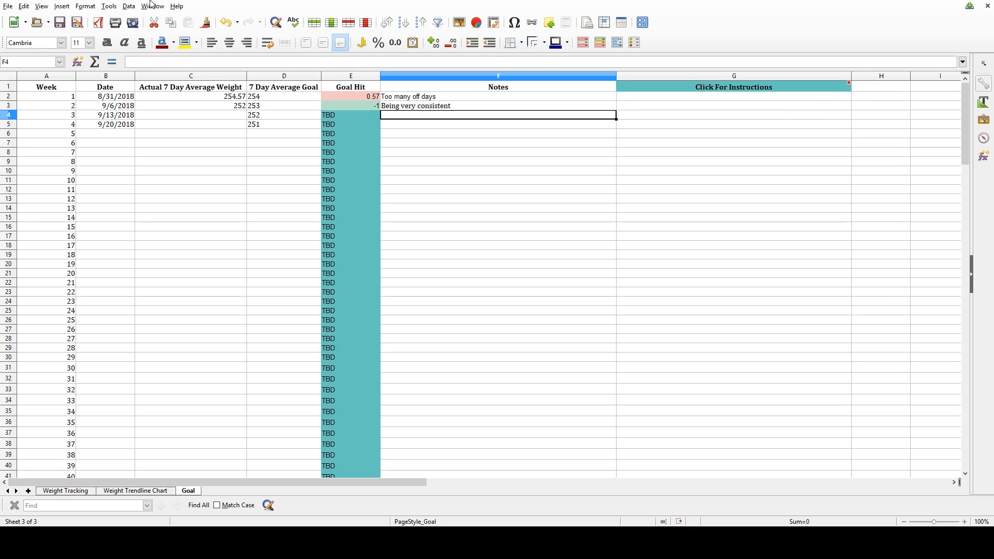
mouse_move(489, 258)
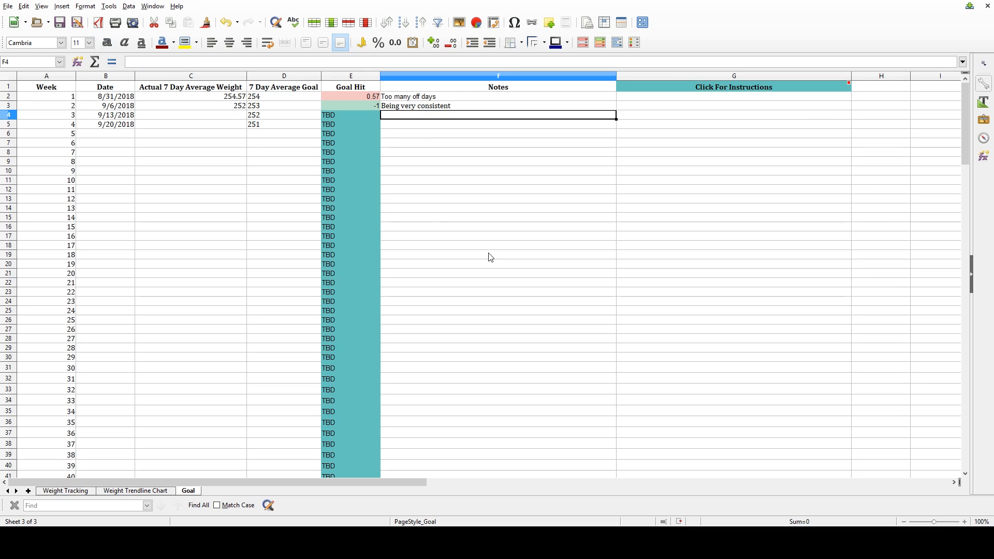